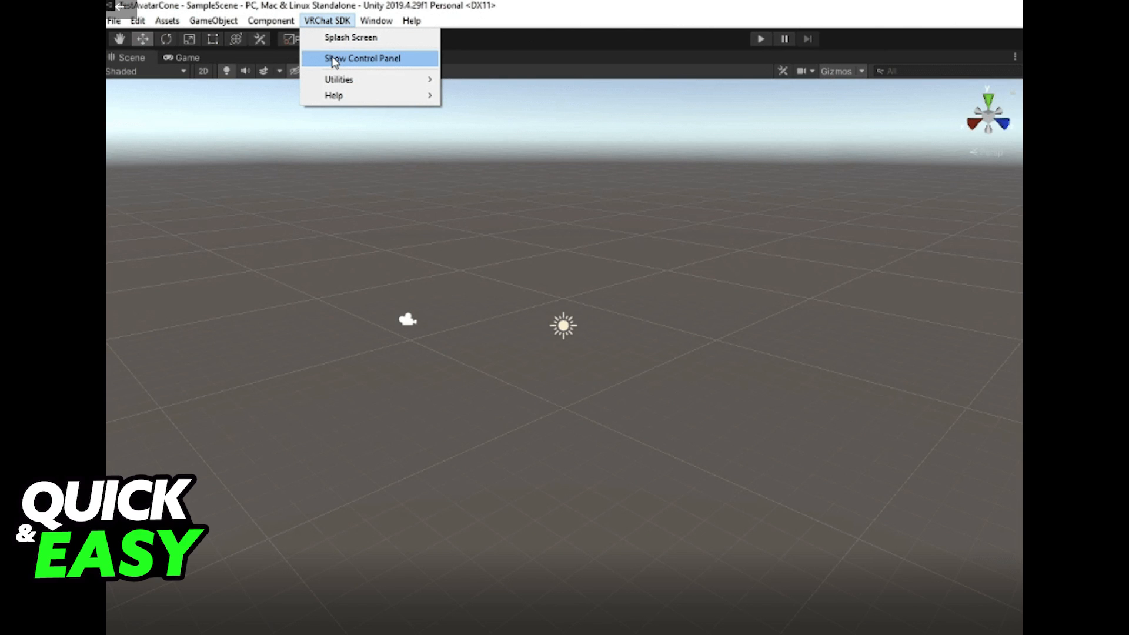
Show the VRChat SDK control panel from the VRChat SDK menu
click(361, 59)
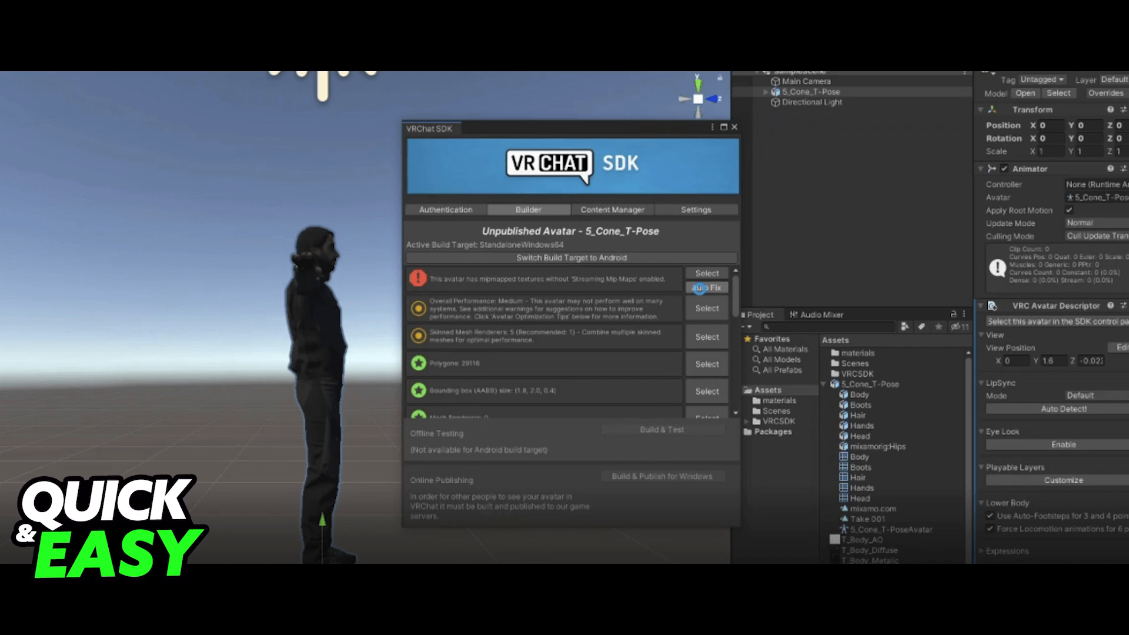
Auto-fix the mipmap streaming texture warning in the SDK Builder
click(661, 475)
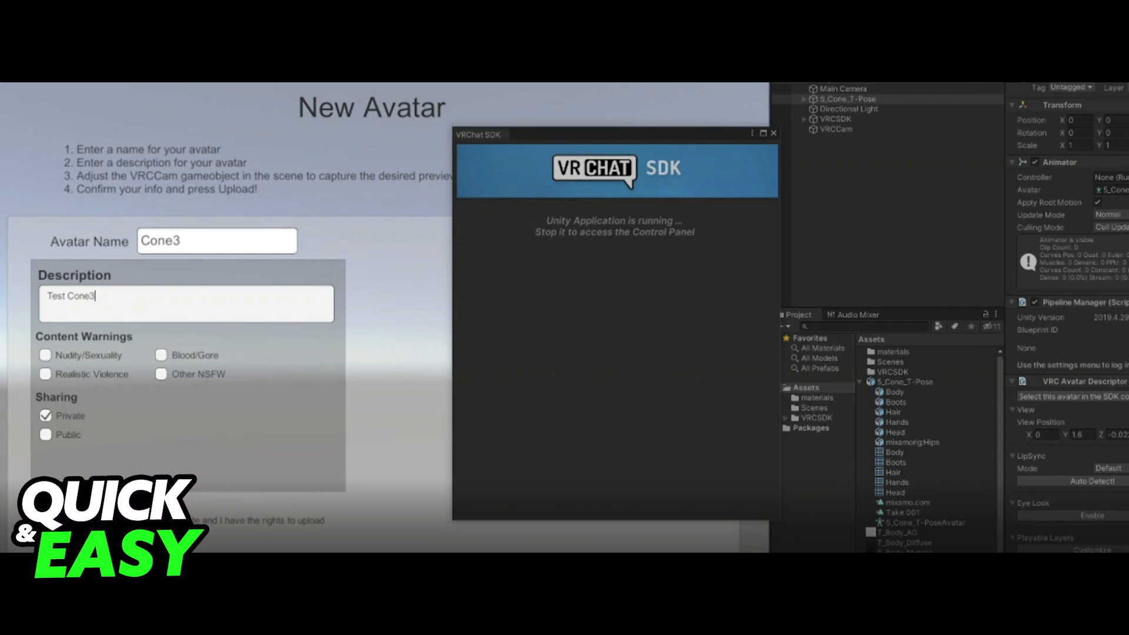